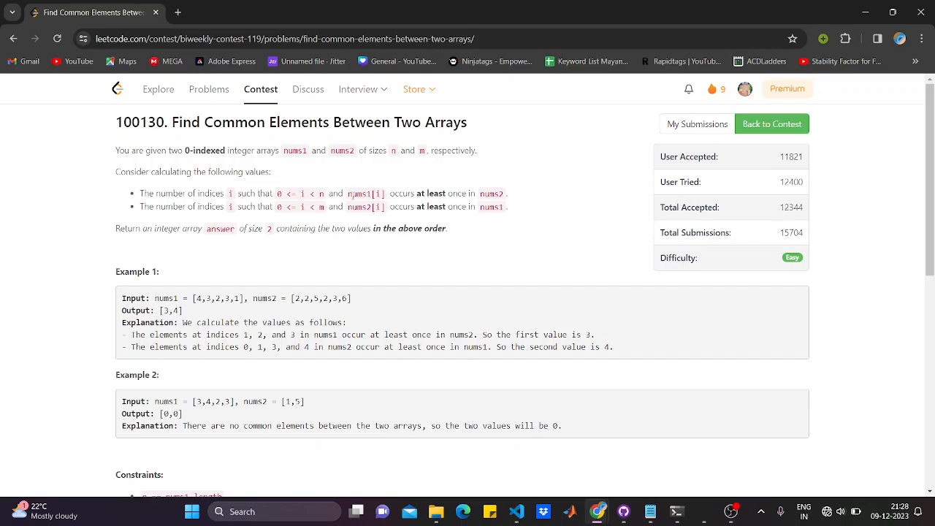
pyautogui.moveTo(438, 191)
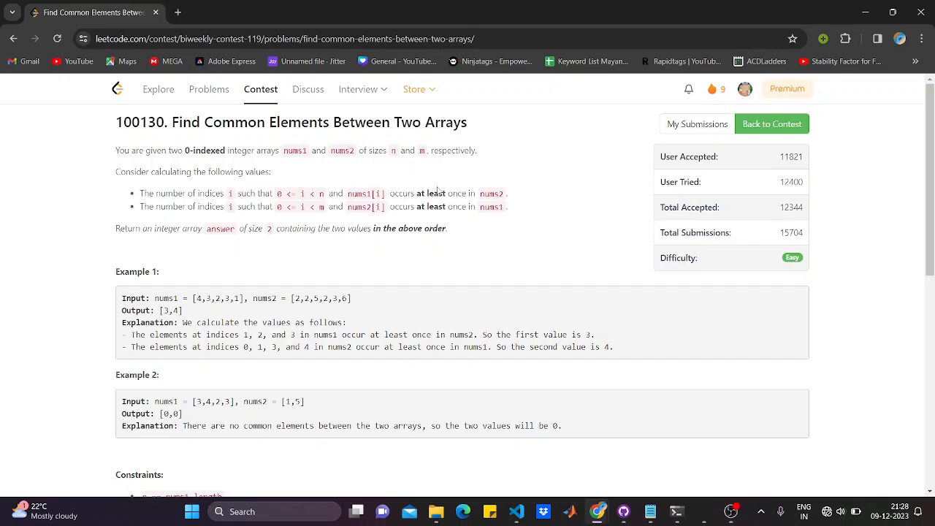
pyautogui.moveTo(209, 222)
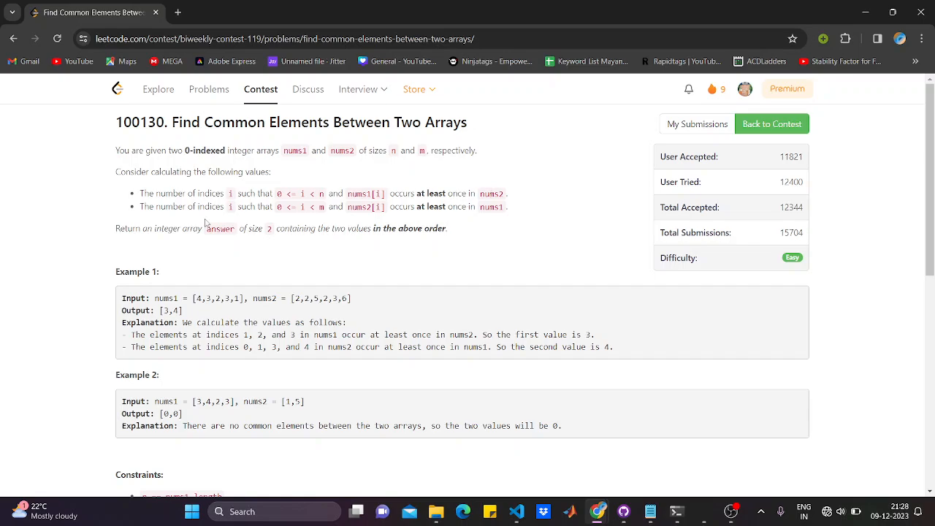
pyautogui.moveTo(300, 241)
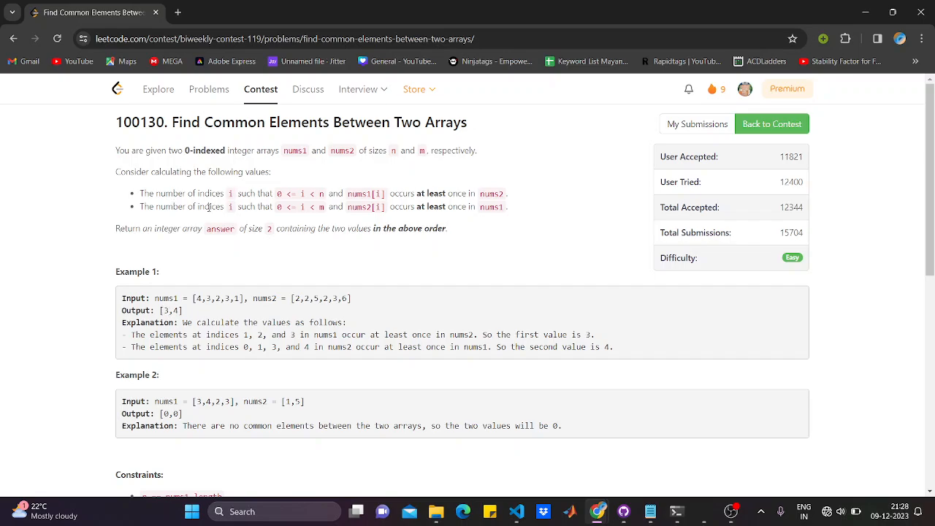
pyautogui.moveTo(343, 208)
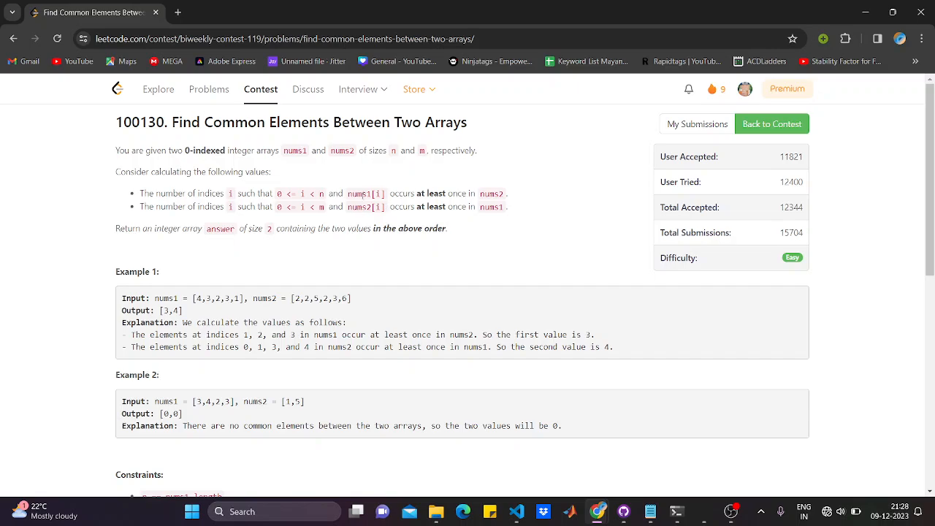
pyautogui.moveTo(358, 223)
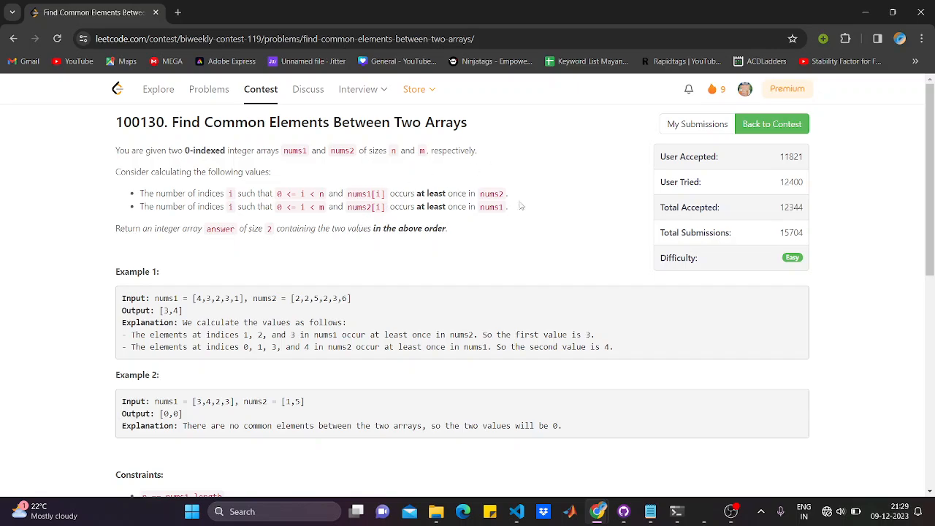
pyautogui.moveTo(474, 256)
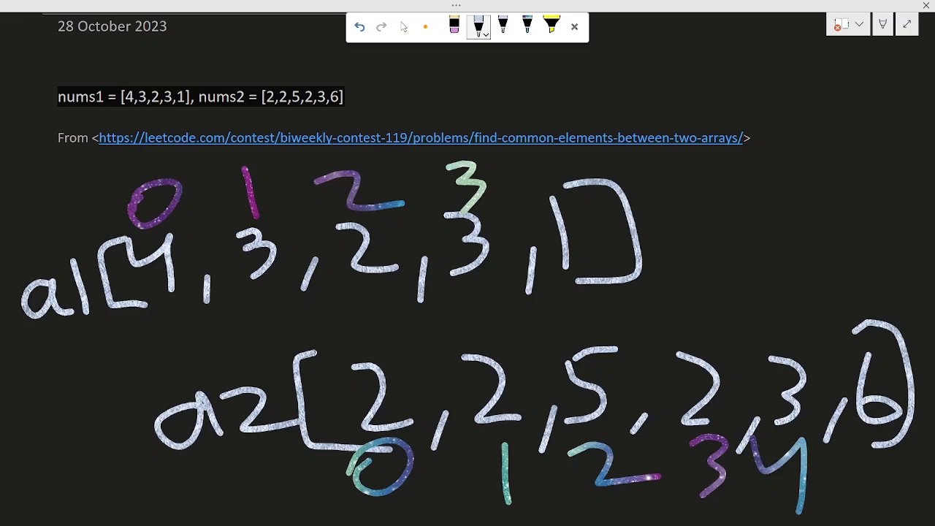
# Underline the a1 and a2 labels and box the elements 3, 2, 3 in a1.
pyautogui.moveTo(47, 338); pyautogui.dragTo(103, 336)
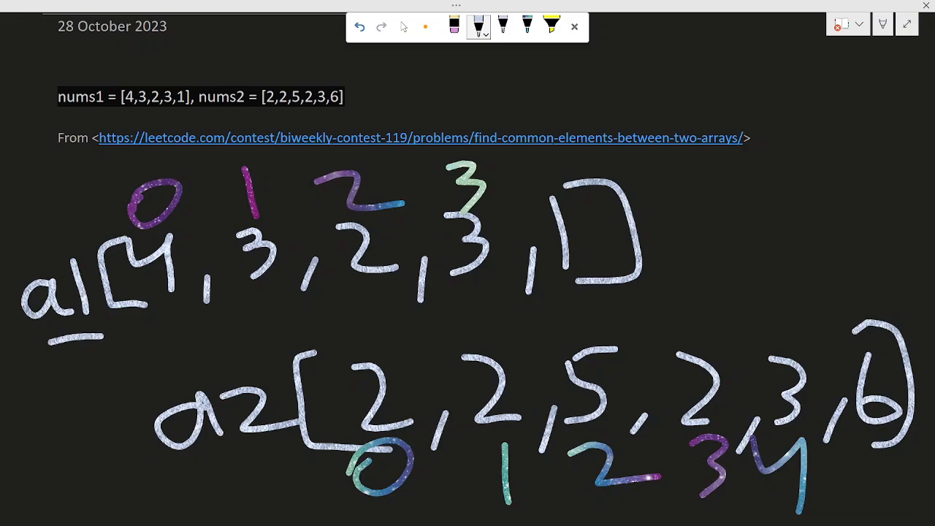
pyautogui.moveTo(157, 460); pyautogui.dragTo(266, 456)
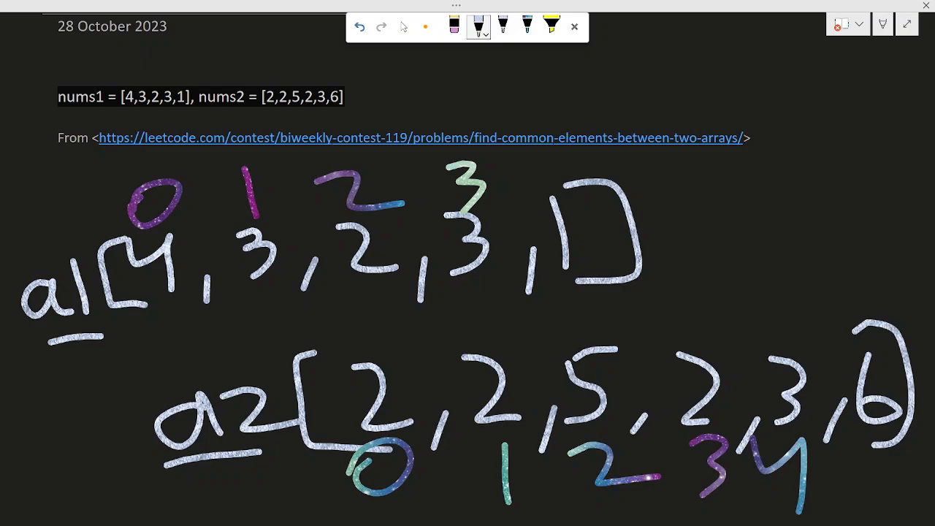
pyautogui.moveTo(219, 237); pyautogui.dragTo(263, 307)
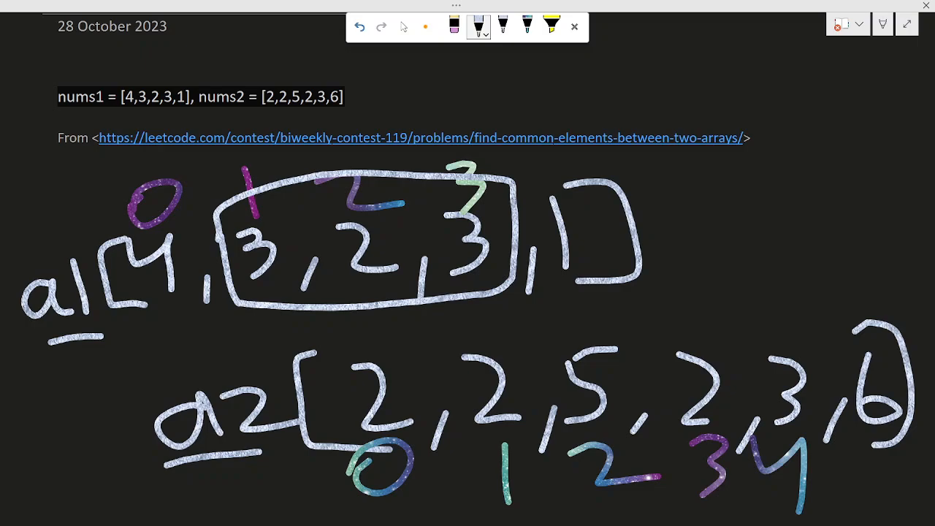
# Switch to another ink colour, circle a2's matching 2 and 3, and scroll the page down.
pyautogui.click(527, 27)
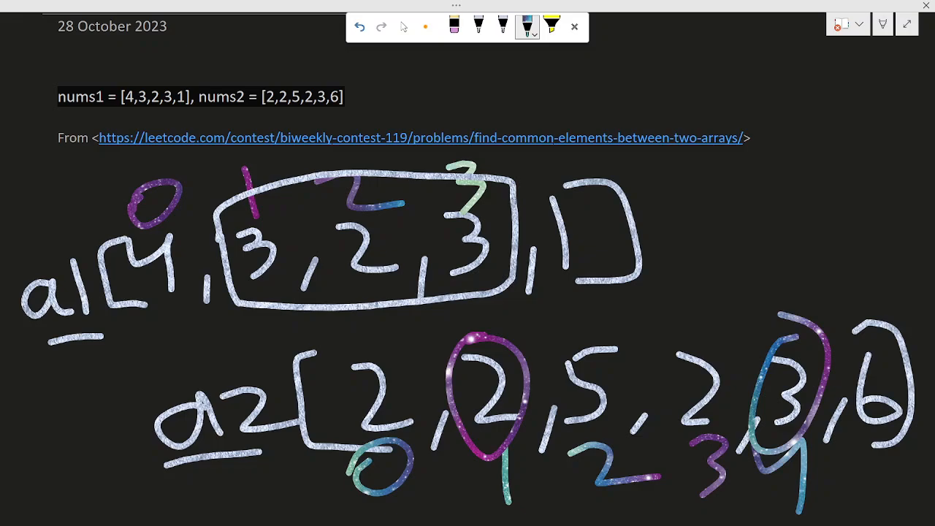
pyautogui.moveTo(672, 224); pyautogui.dragTo(704, 223)
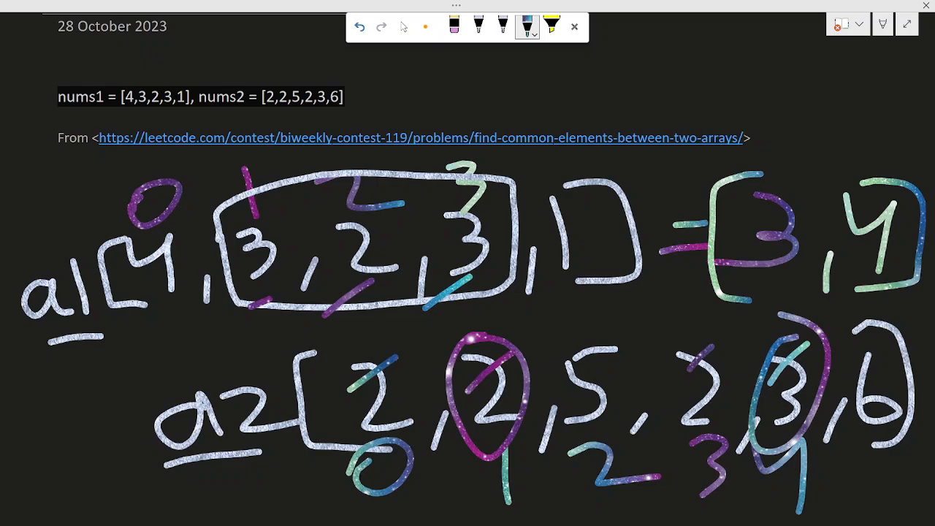
pyautogui.scroll(-3)
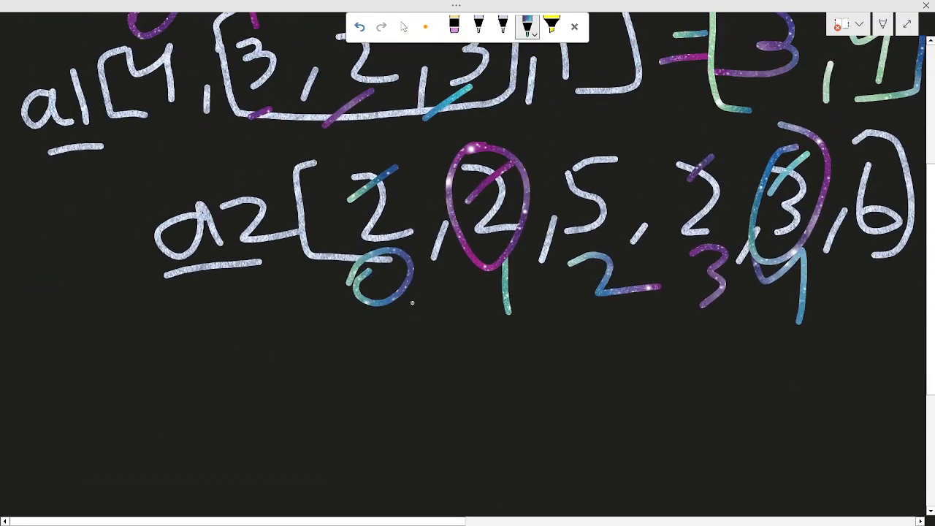
pyautogui.scroll(-3)
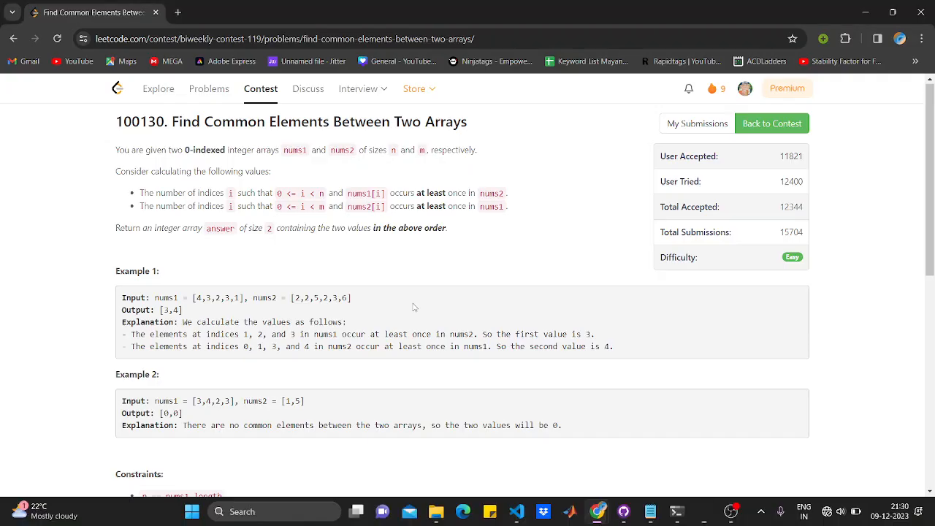
# Bring the C++ unordered_set code into view and place the caret after the set2 declaration.
pyautogui.scroll(-3)
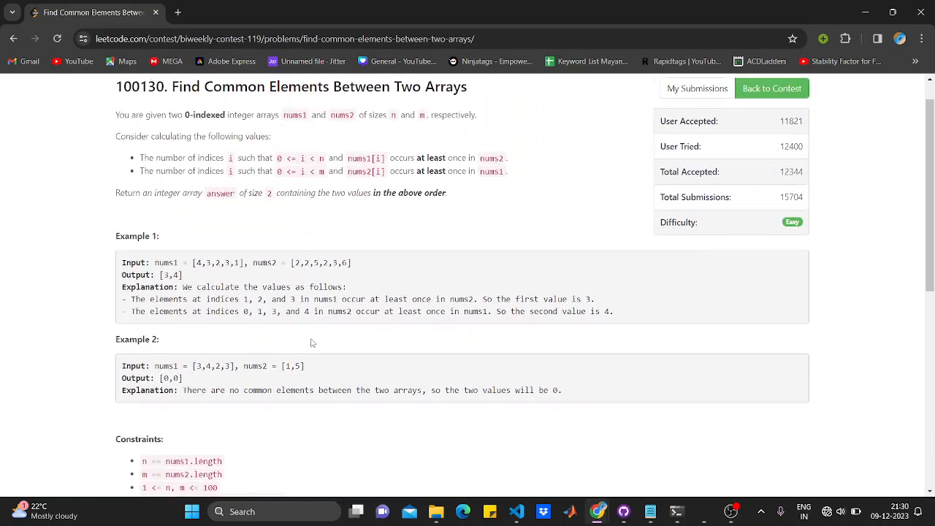
pyautogui.scroll(-3)
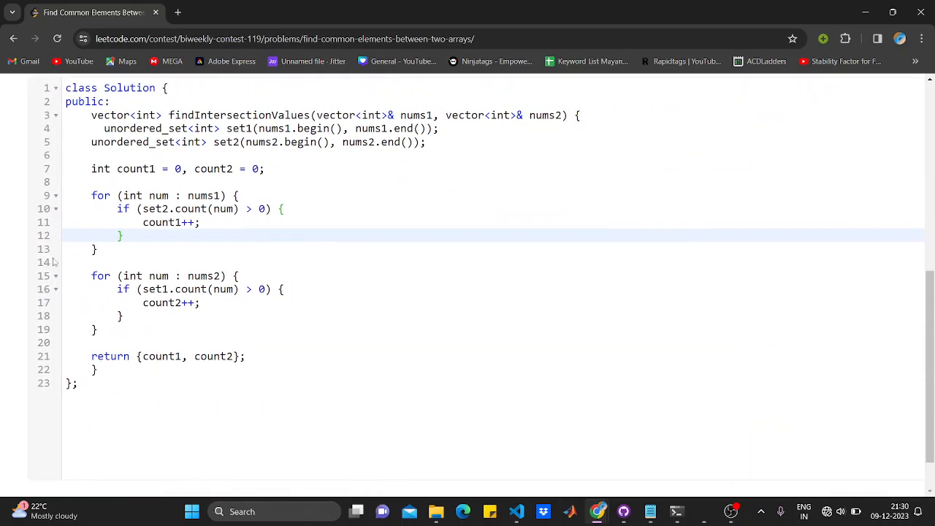
pyautogui.scroll(3)
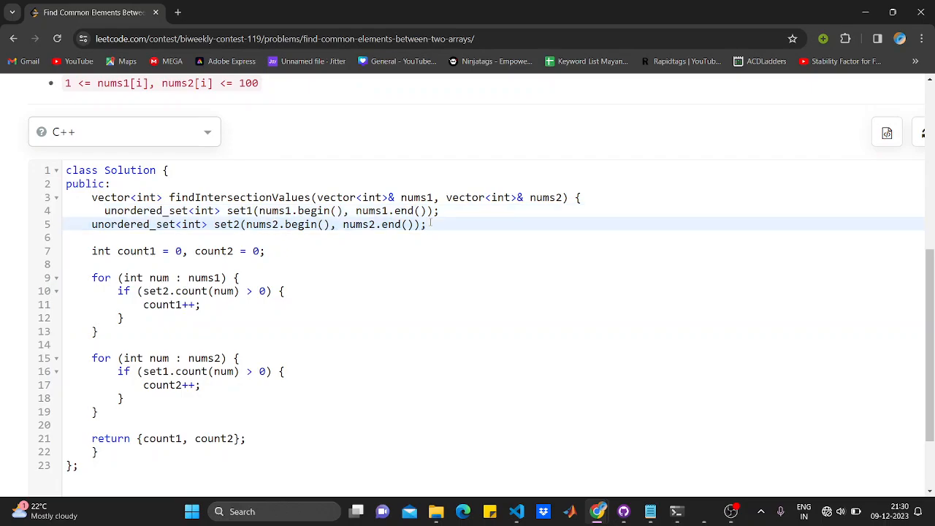
pyautogui.click(466, 236)
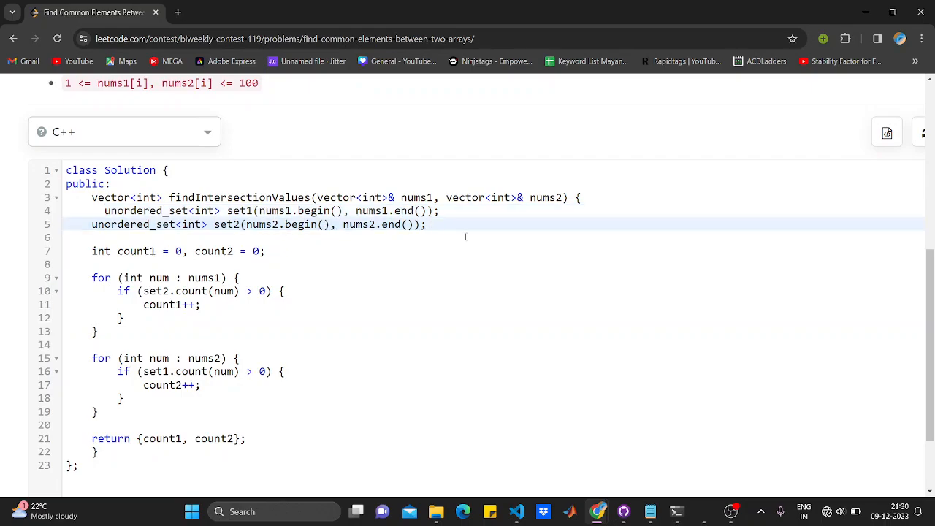
pyautogui.moveTo(541, 398)
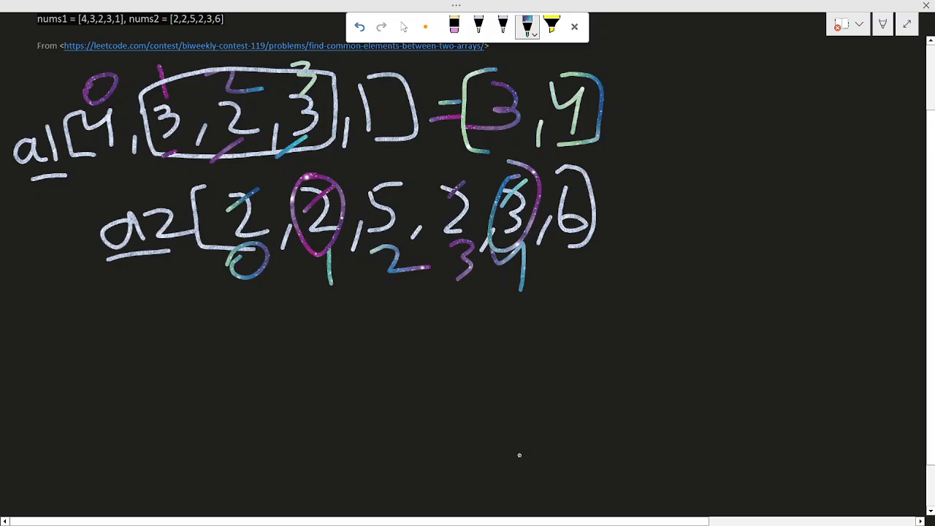
# Choose white ink and draw a horizontal divider across the page beneath a1 and a2.
pyautogui.click(454, 27)
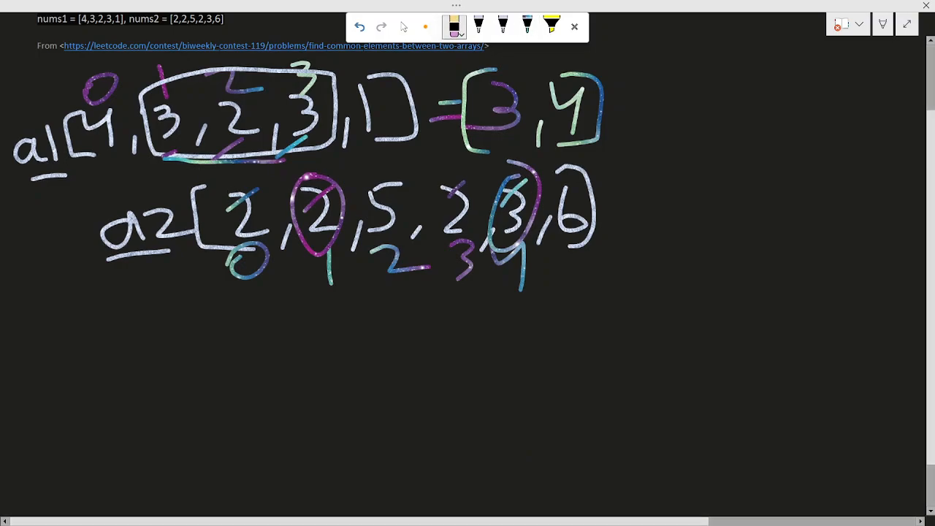
pyautogui.click(359, 27)
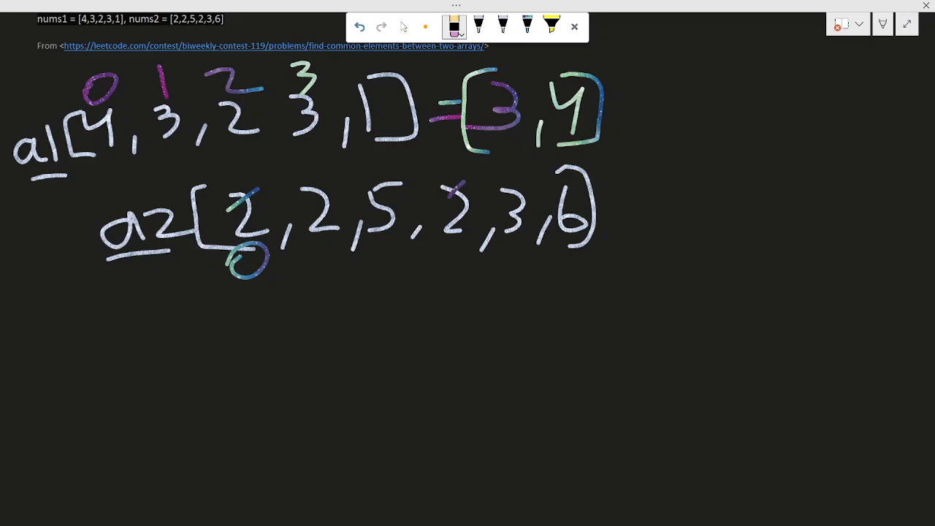
pyautogui.click(503, 26)
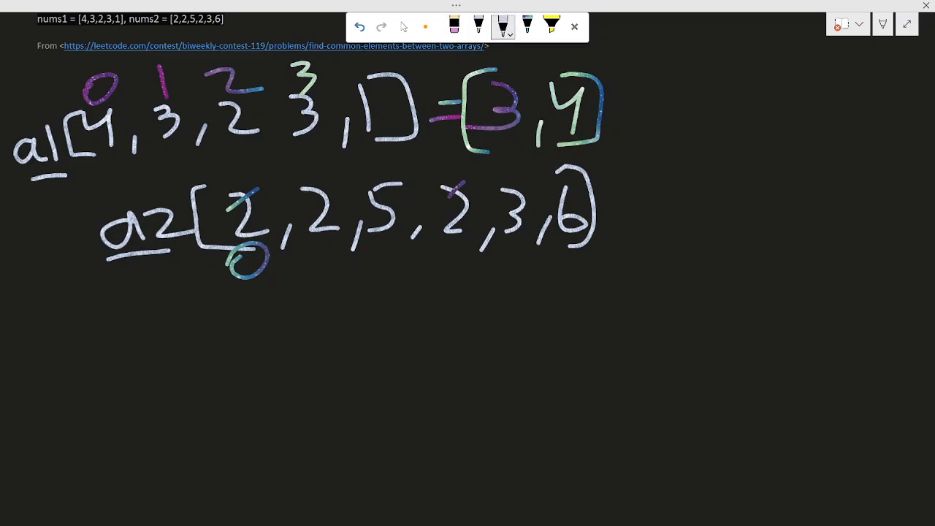
pyautogui.moveTo(16, 325); pyautogui.dragTo(911, 290)
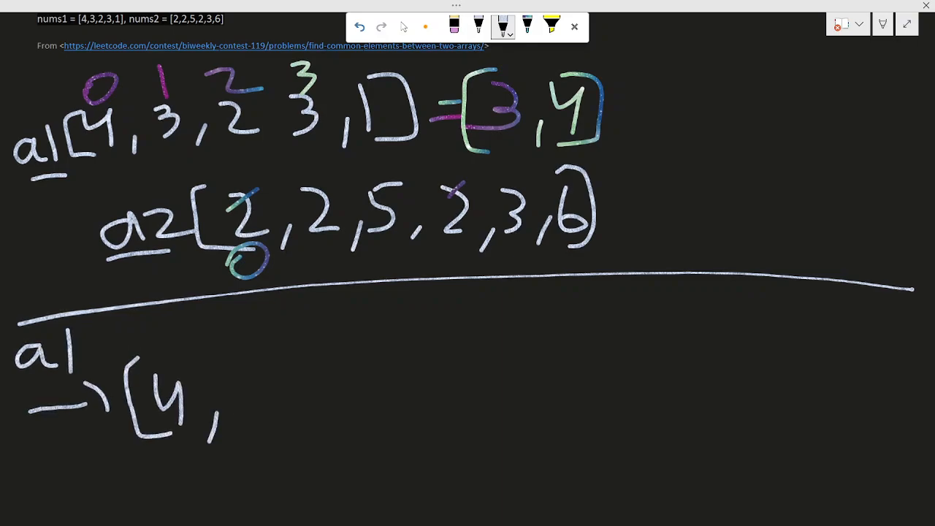
# Write a1 → [4,3,2,1] and a2 → [2,5,3,6], separated by a vertical line.
pyautogui.moveTo(233, 409); pyautogui.dragTo(387, 379)
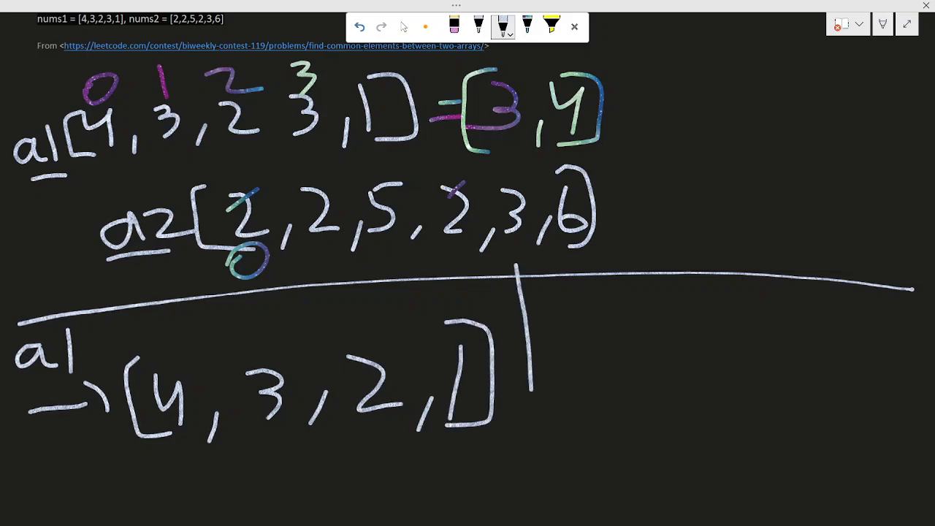
pyautogui.moveTo(533, 387); pyautogui.dragTo(537, 500)
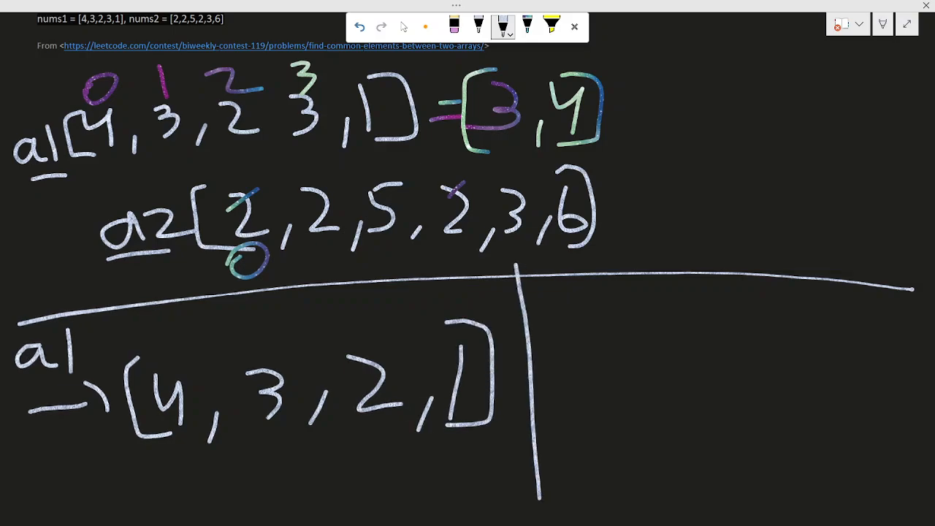
pyautogui.moveTo(555, 307); pyautogui.dragTo(643, 321)
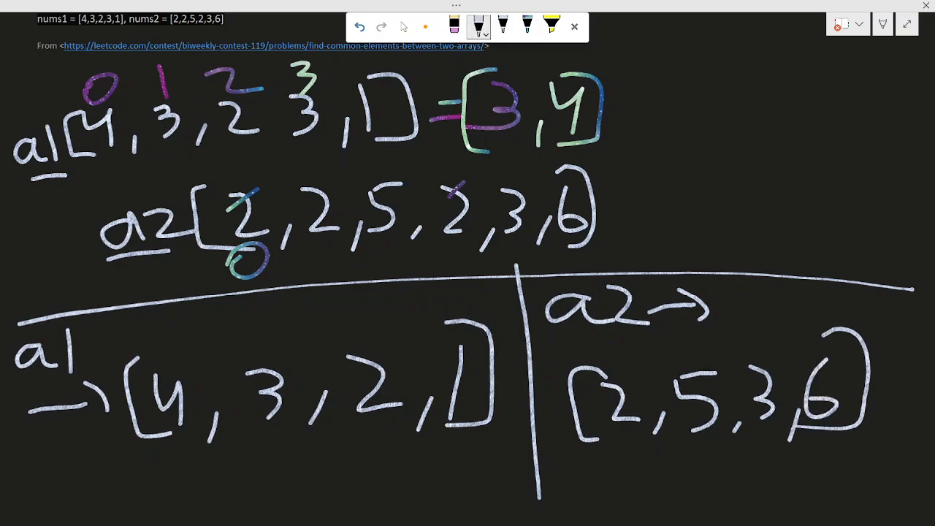
# With galaxy ink, underline and circle the shared values 3 and 2, adding count notes.
pyautogui.click(527, 27)
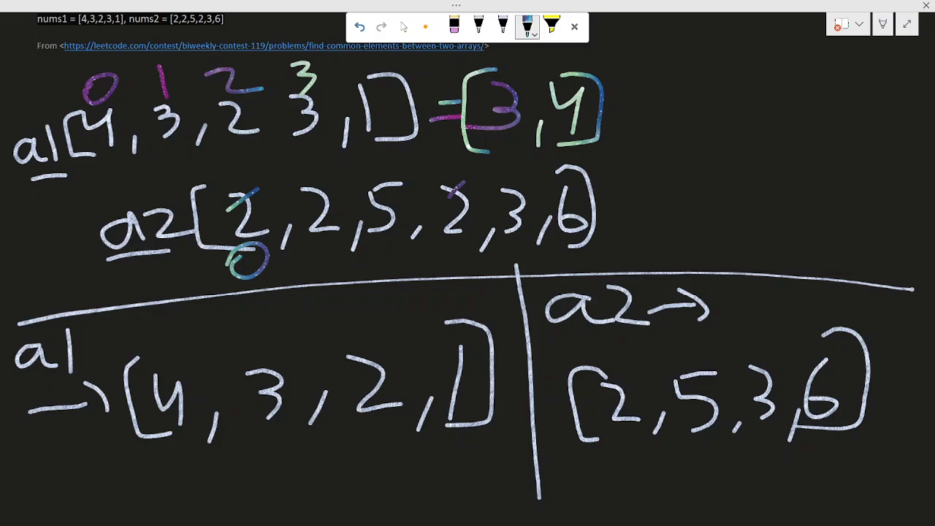
pyautogui.moveTo(219, 446); pyautogui.dragTo(295, 444)
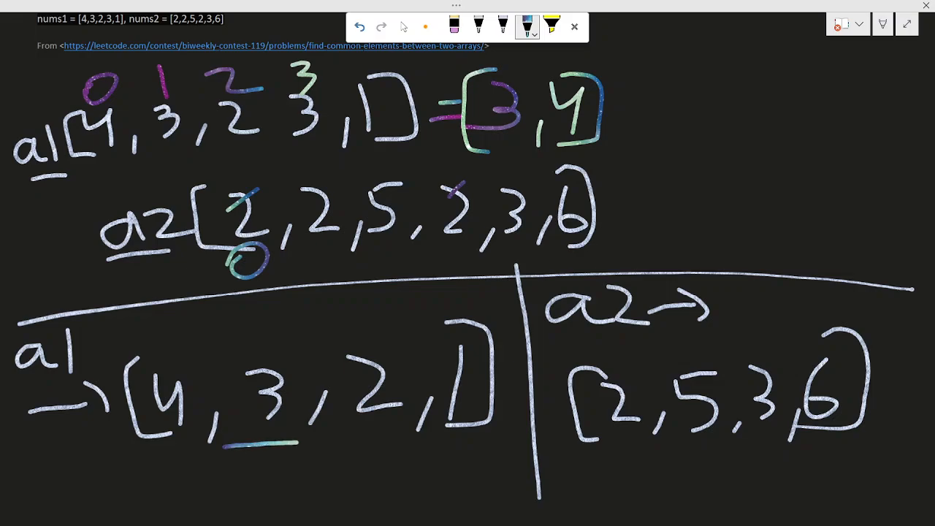
pyautogui.moveTo(745, 449); pyautogui.dragTo(803, 449)
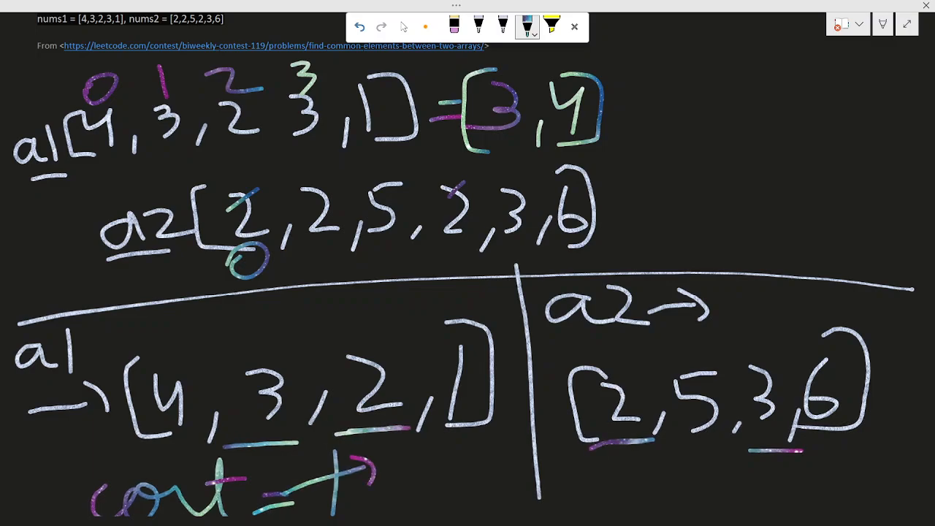
pyautogui.moveTo(387, 467); pyautogui.dragTo(468, 482)
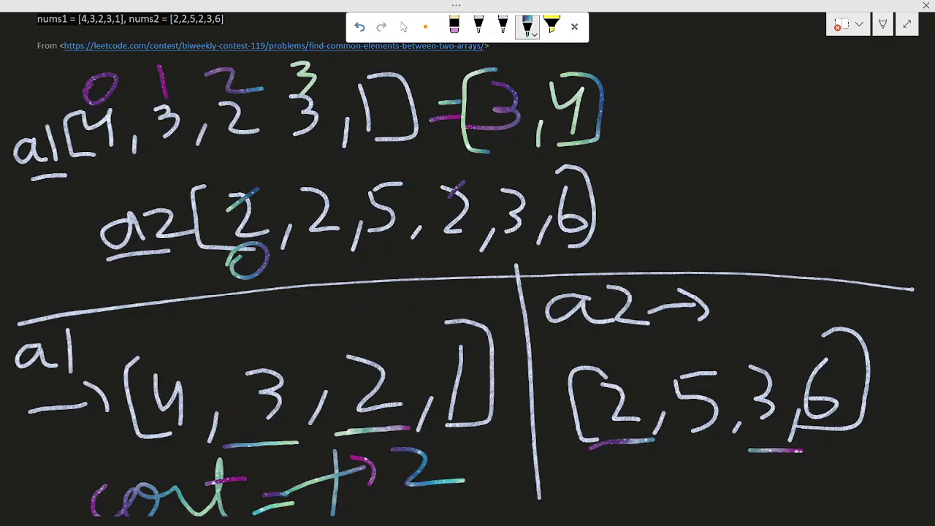
pyautogui.moveTo(635, 358); pyautogui.dragTo(599, 390)
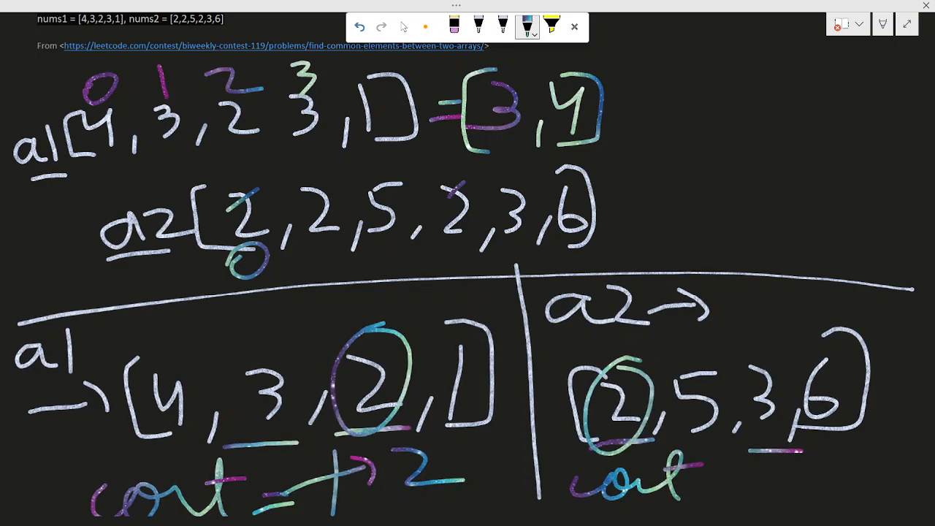
pyautogui.moveTo(701, 496); pyautogui.dragTo(789, 482)
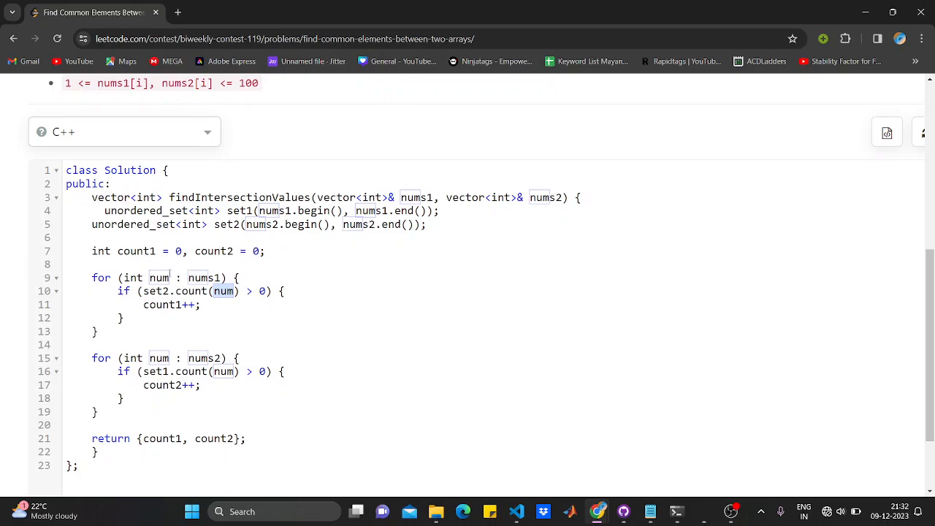
pyautogui.click(252, 290)
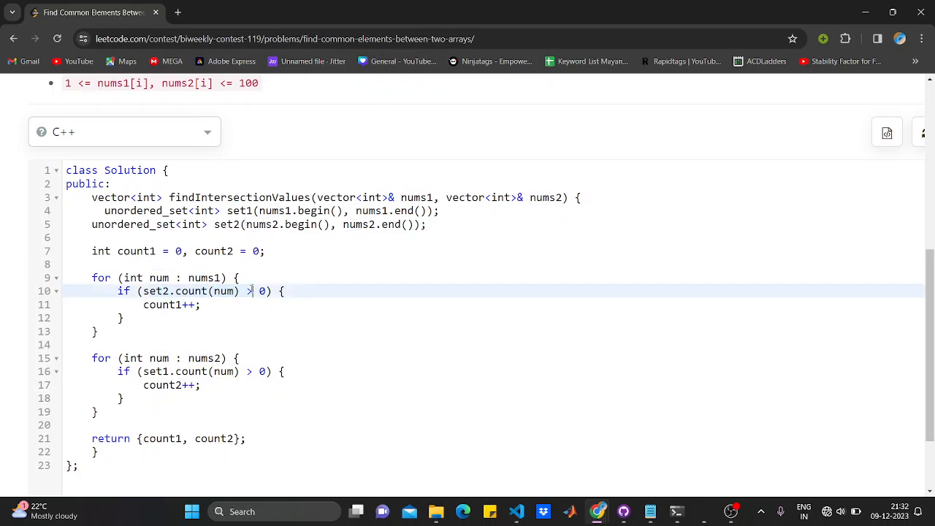
pyautogui.scroll(3)
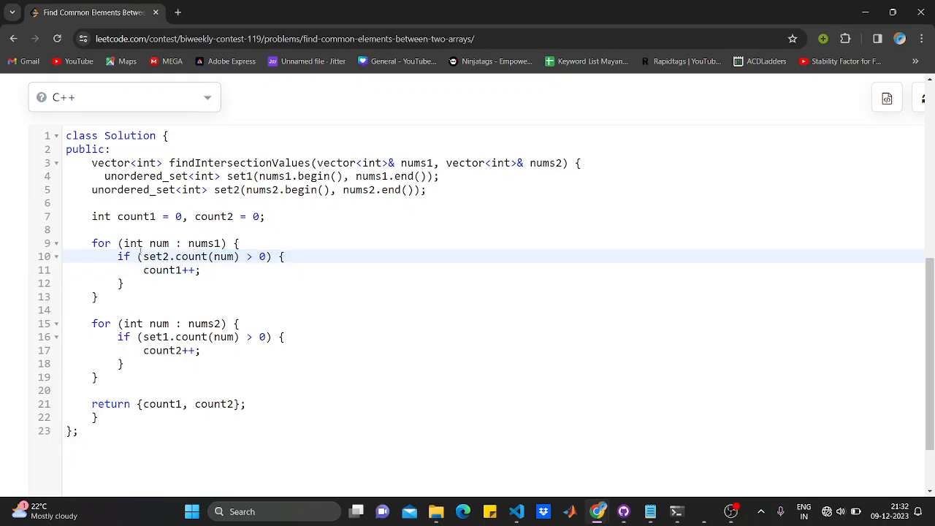
pyautogui.click(182, 243)
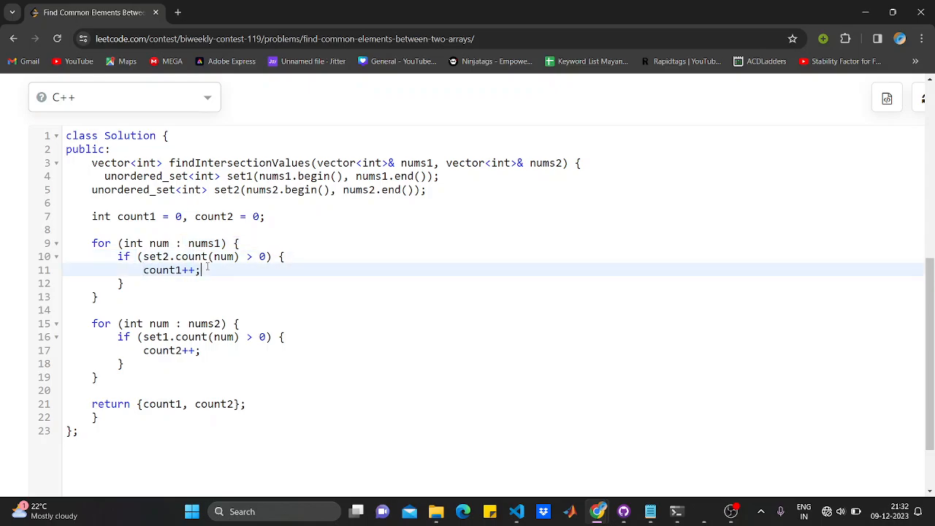
pyautogui.scroll(3)
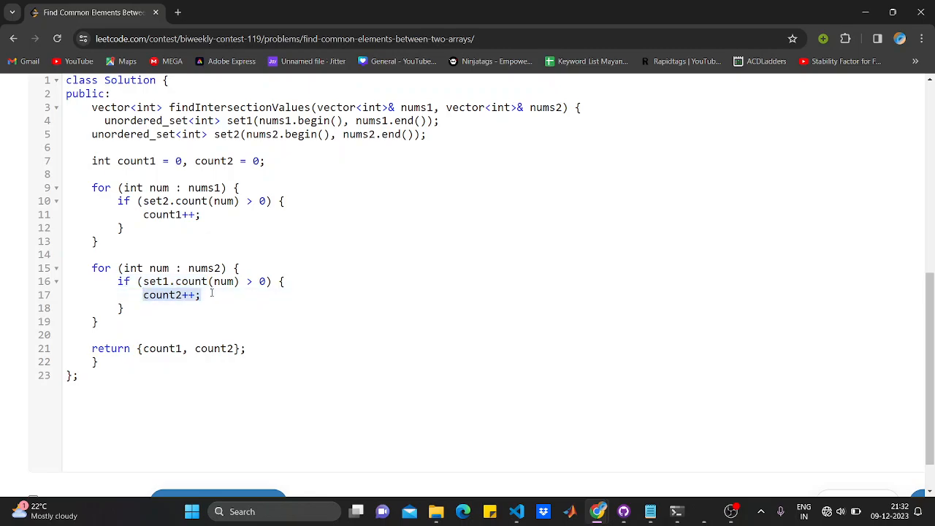
pyautogui.click(99, 322)
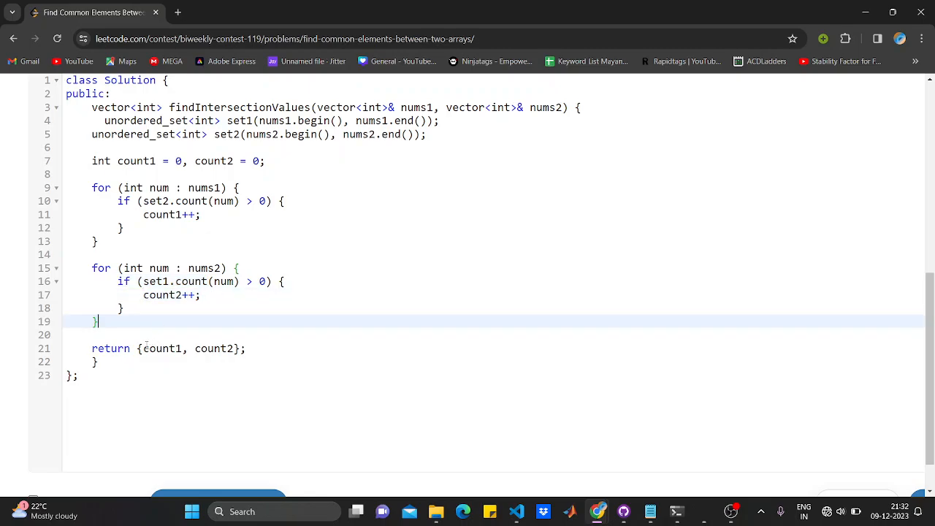
pyautogui.doubleClick(212, 348)
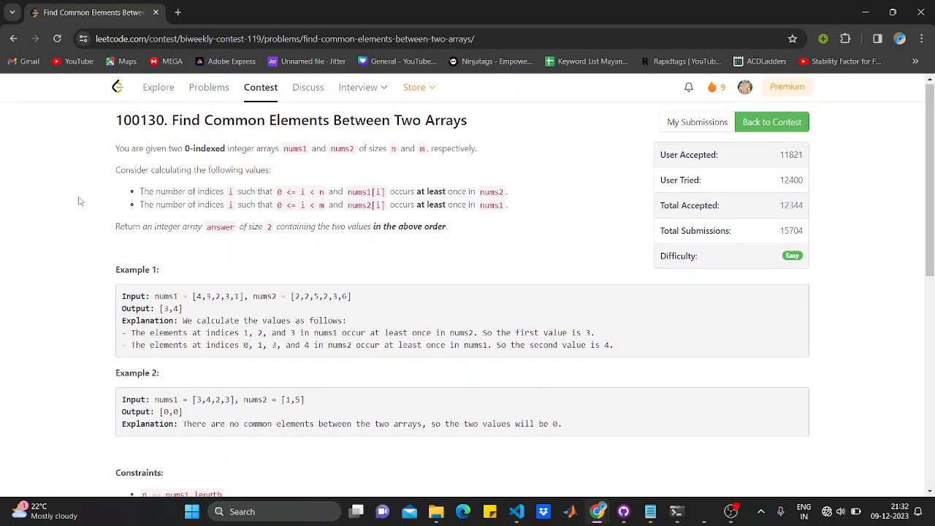
pyautogui.scroll(-3)
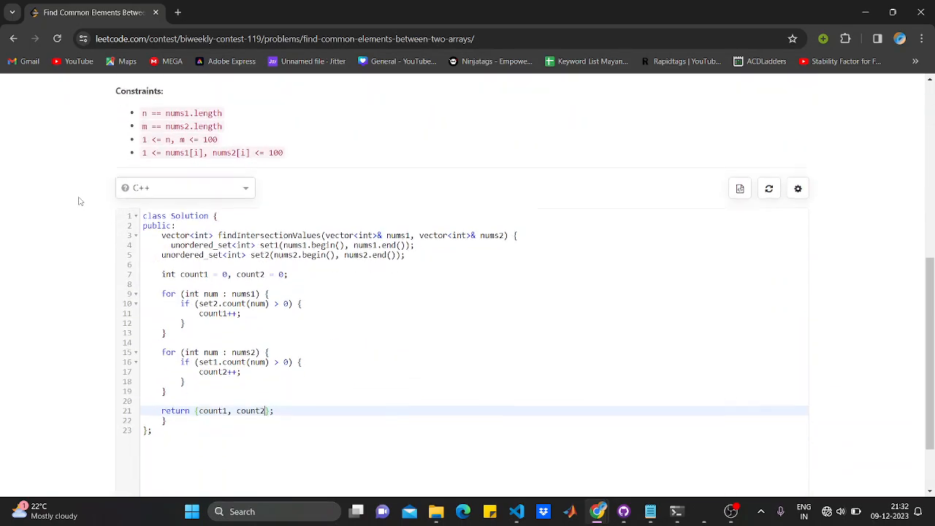
pyautogui.scroll(-3)
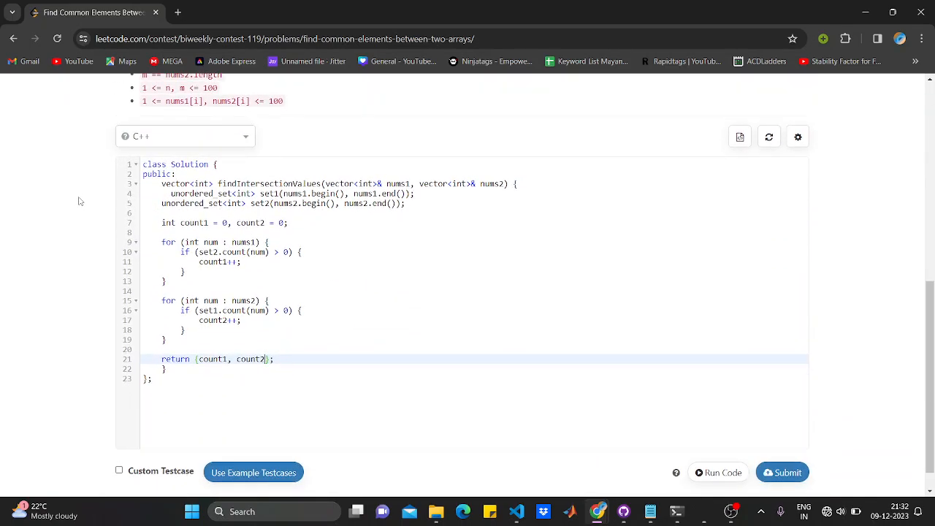